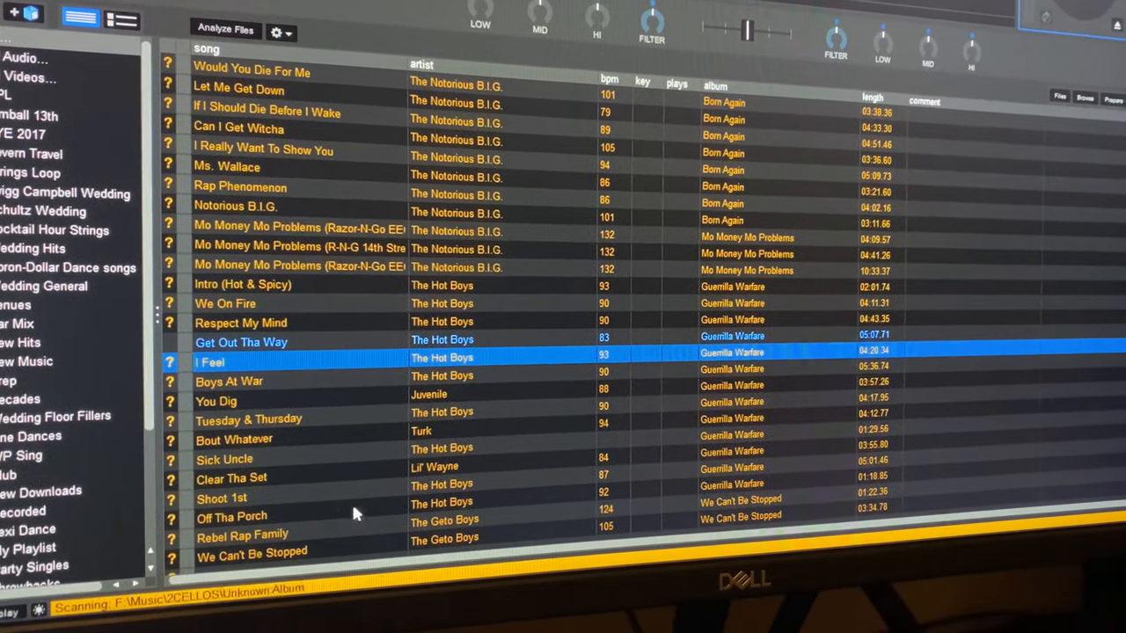
Show the folders on the External (F:) drive in the Files browser.
{"action": "scroll", "scroll_direction": "down", "scroll_amount": 3}
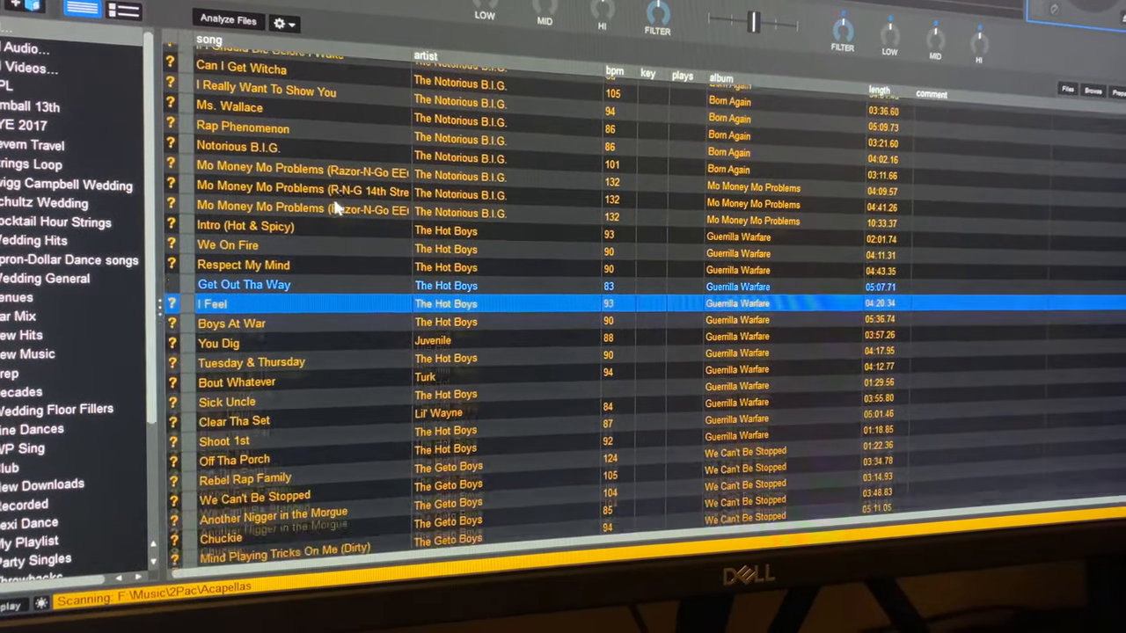
{"action": "scroll", "scroll_direction": "down", "scroll_amount": 3}
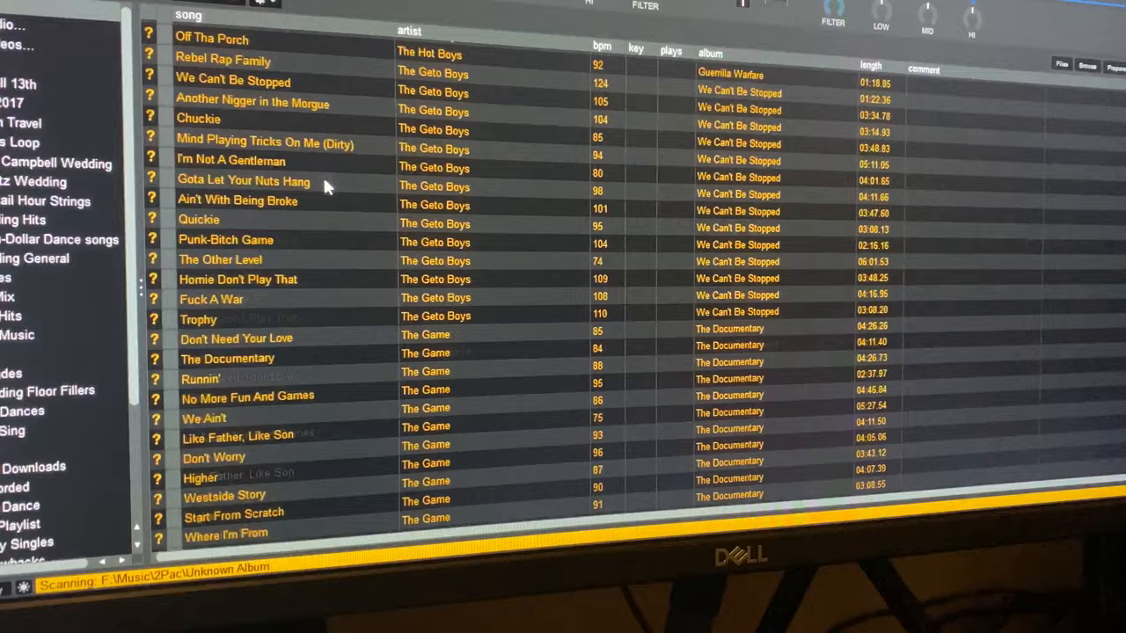
{"action": "scroll", "scroll_direction": "down", "scroll_amount": 3}
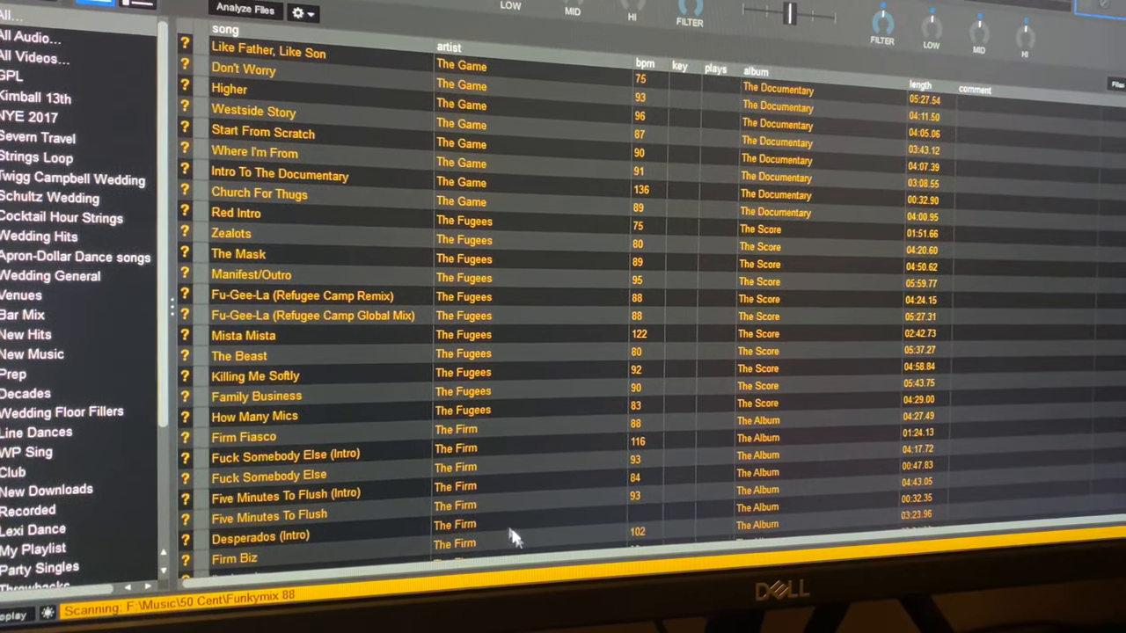
{"action": "mouse_move", "coordinate": [676, 482]}
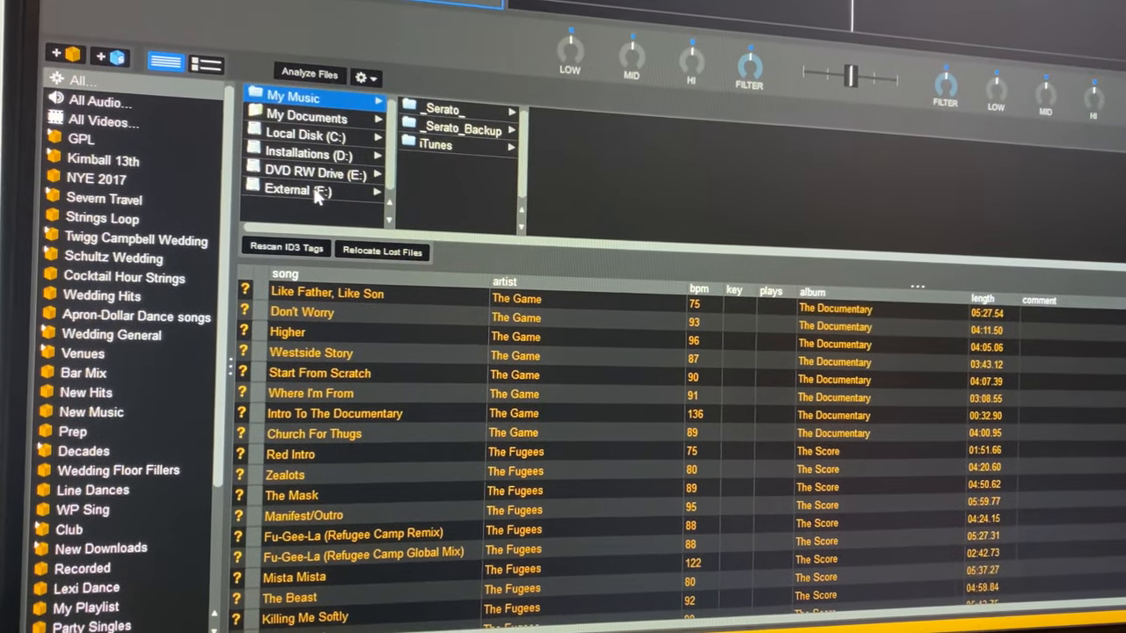
{"action": "left_click", "coordinate": [289, 190]}
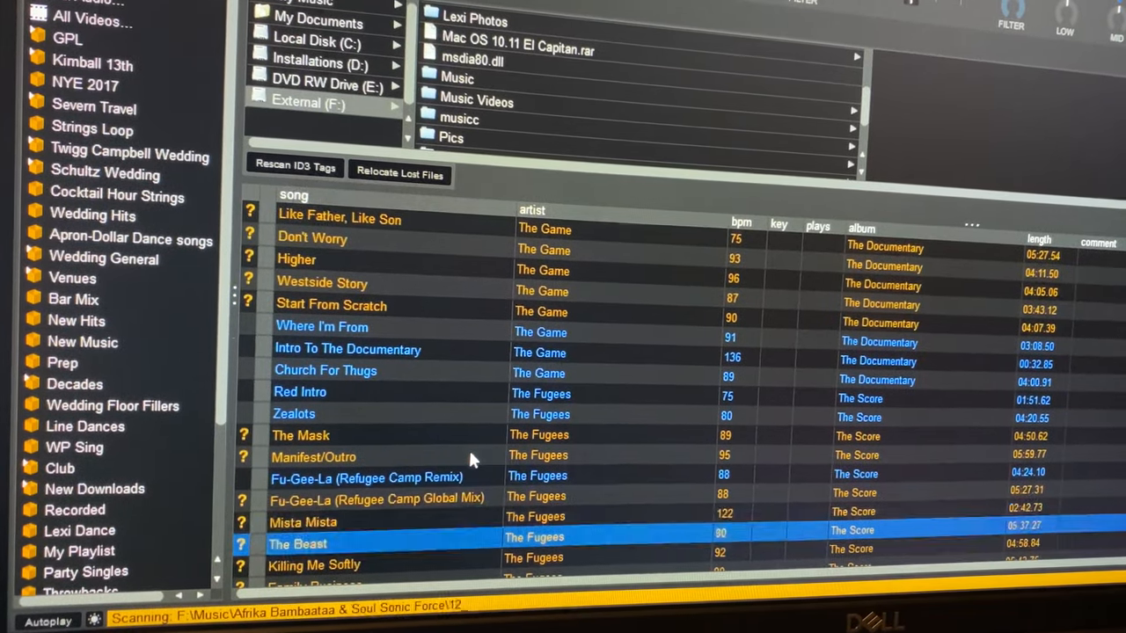
Scroll down the track list to check The Firm and The Eagles tracks turning blue.
{"action": "scroll", "scroll_direction": "down", "scroll_amount": 3}
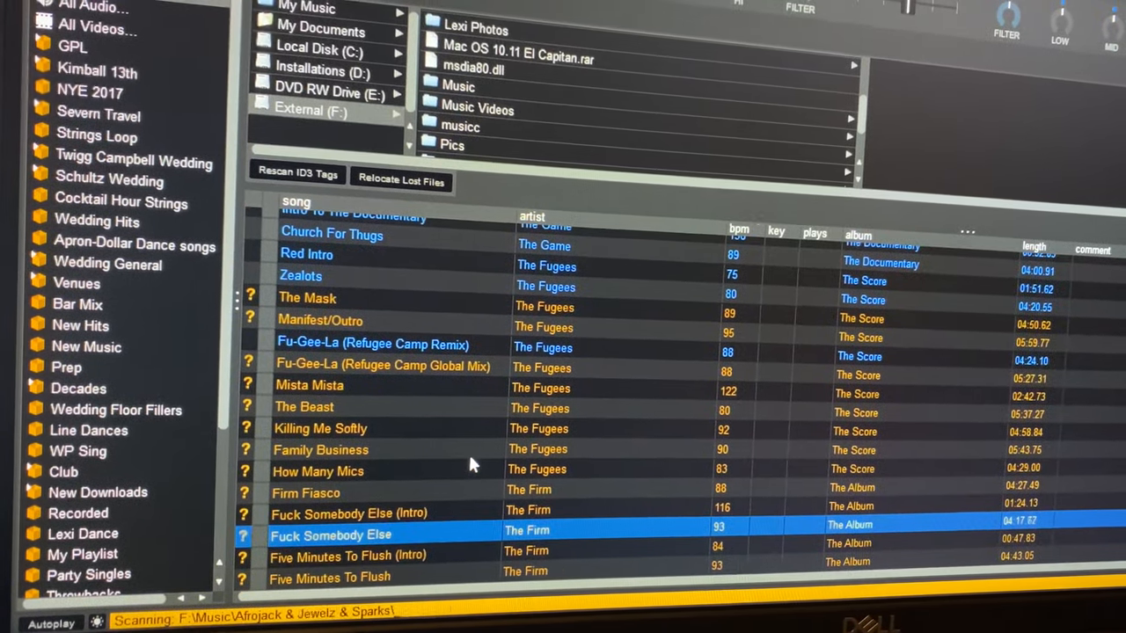
{"action": "scroll", "scroll_direction": "down", "scroll_amount": 3}
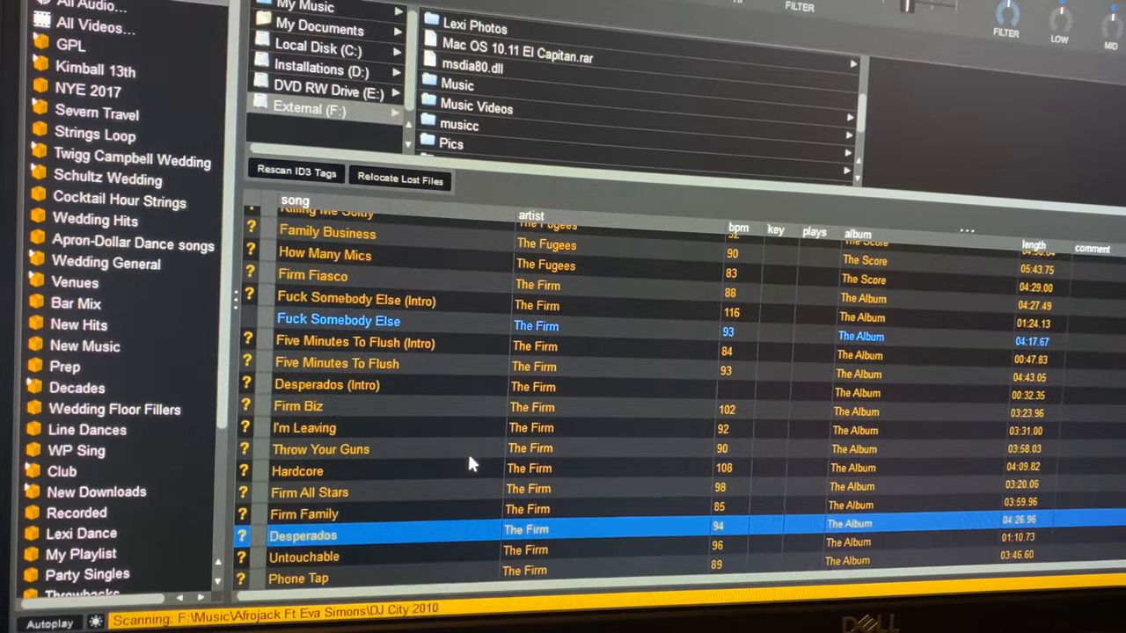
{"action": "scroll", "scroll_direction": "down", "scroll_amount": 3}
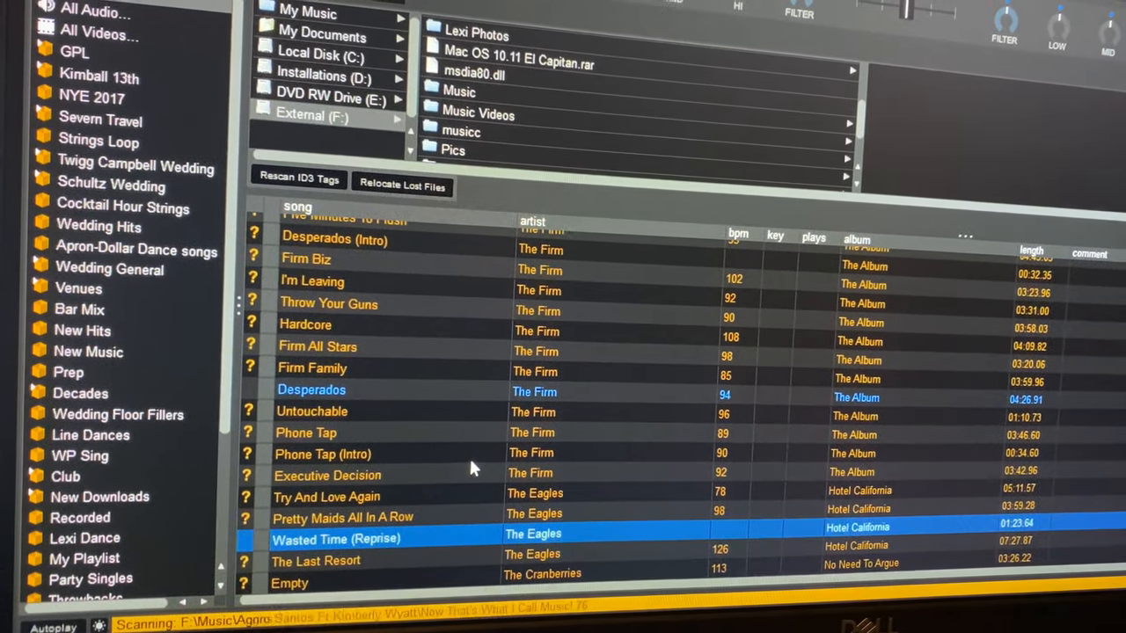
{"action": "scroll", "scroll_direction": "down", "scroll_amount": 3}
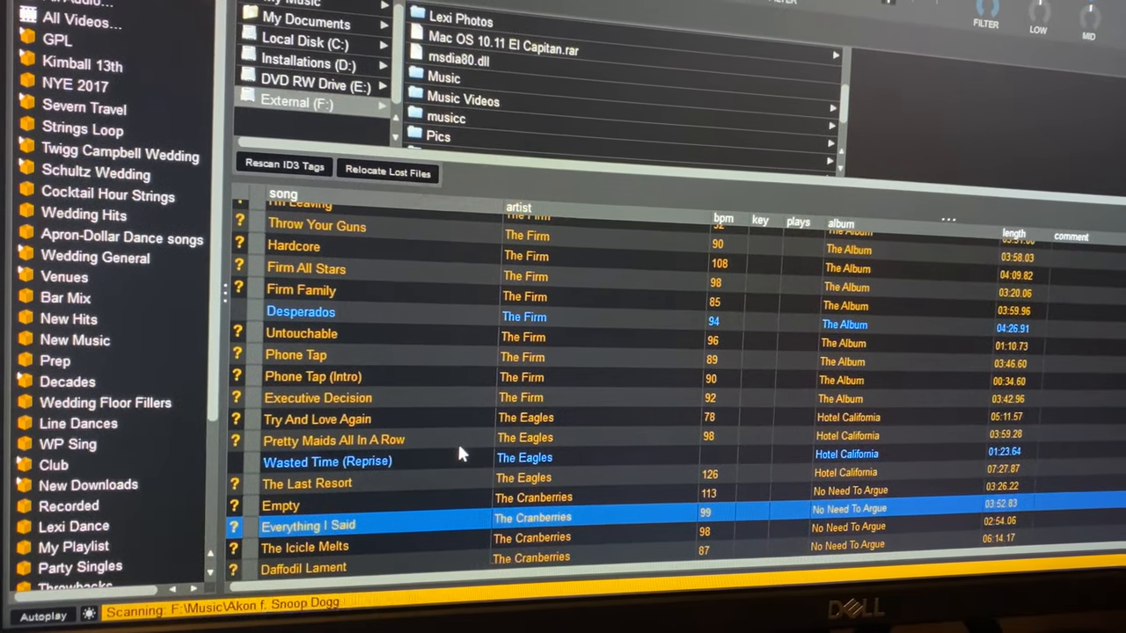
List the subfolders of the Music folder on the External (F:) drive.
{"action": "left_click", "coordinate": [327, 461]}
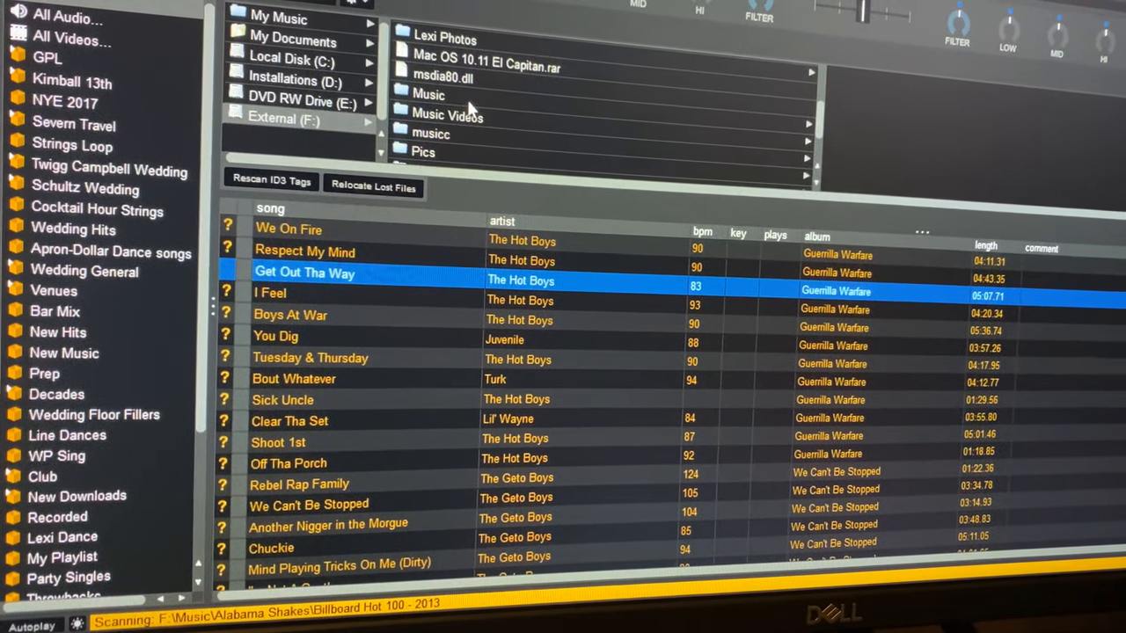
{"action": "left_click", "coordinate": [429, 95]}
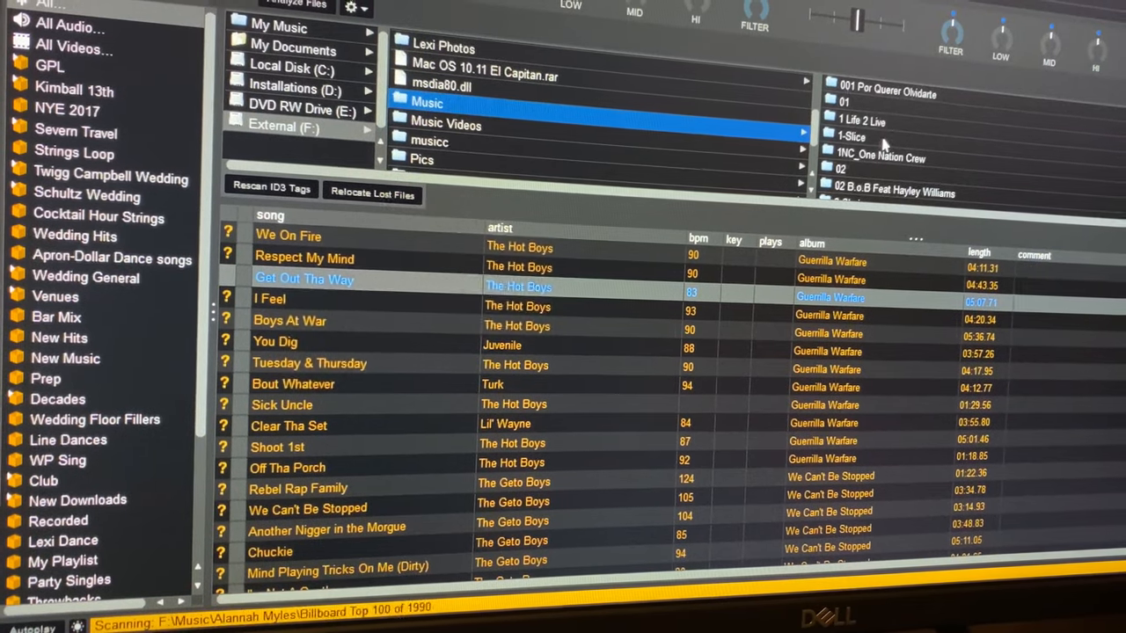